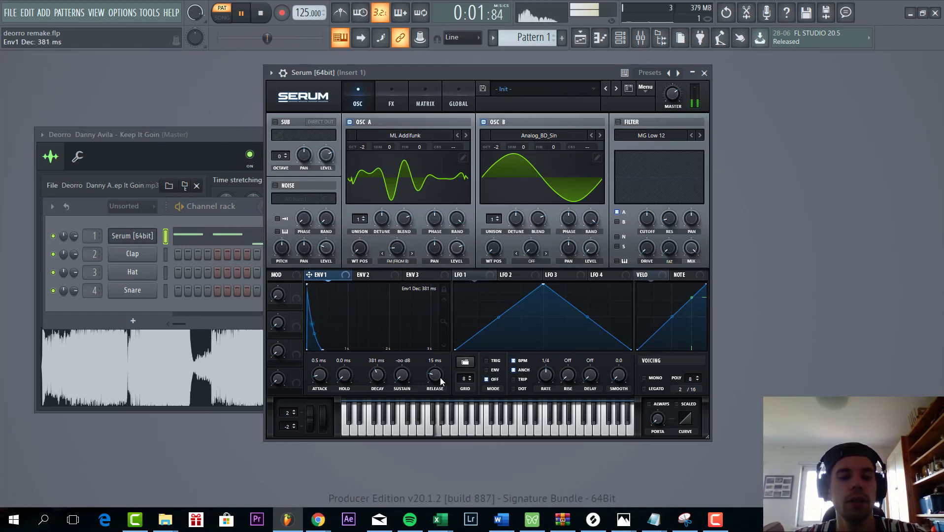
Adjust Serum's ENV 1 Release and Hold knobs to lengthen the lead's tail.
click(391, 100)
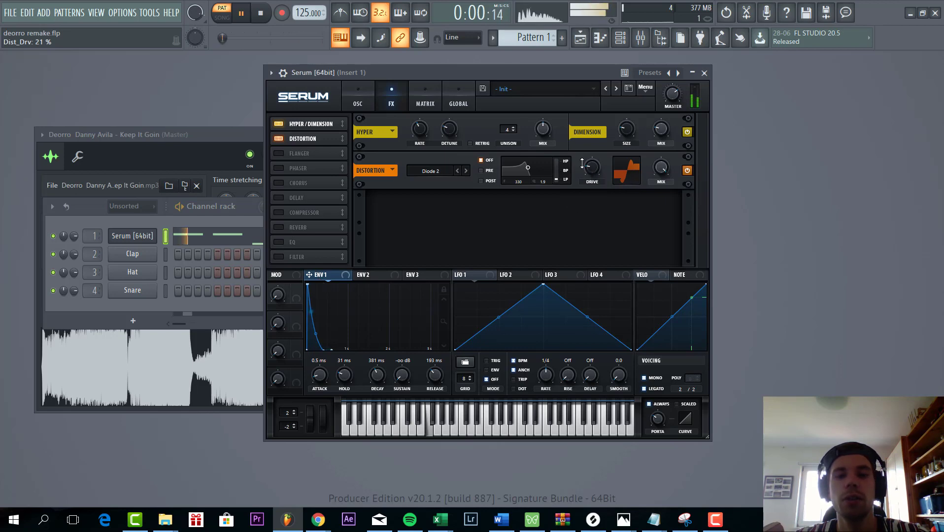